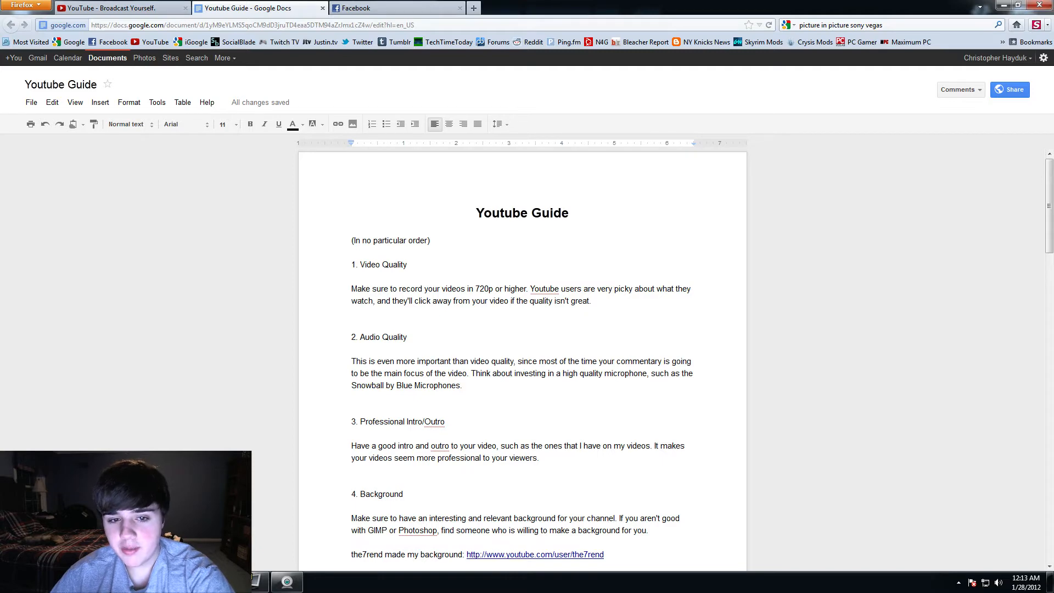
scroll("down", 3)
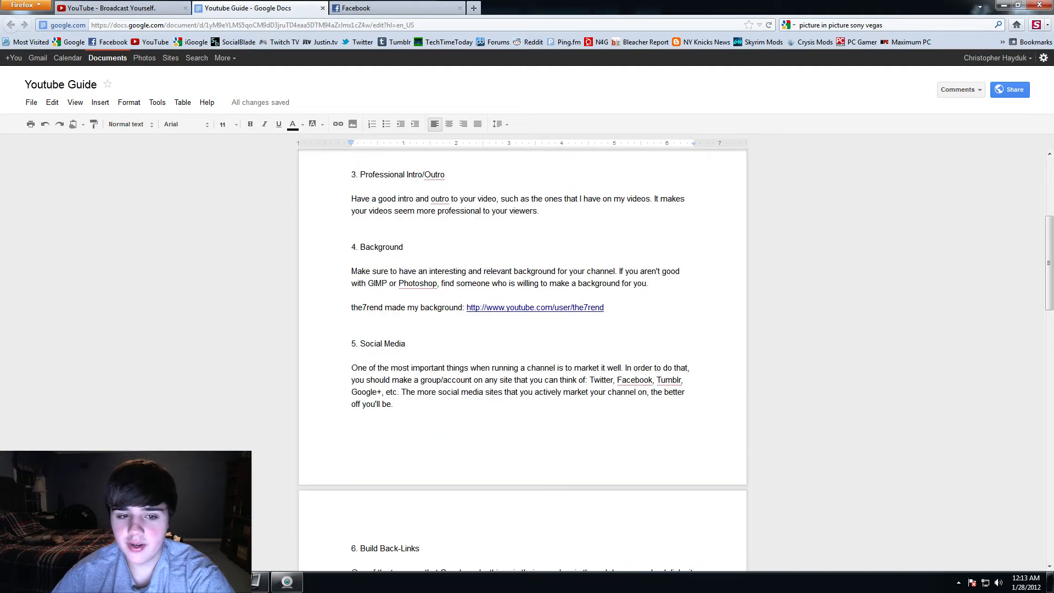
scroll("down", 3)
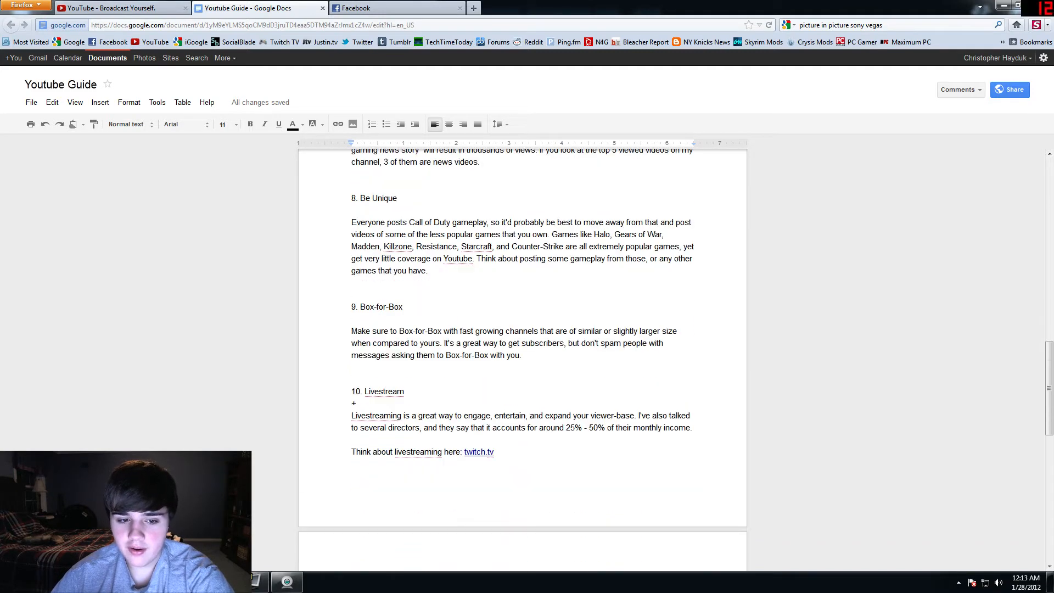
scroll("down", 3)
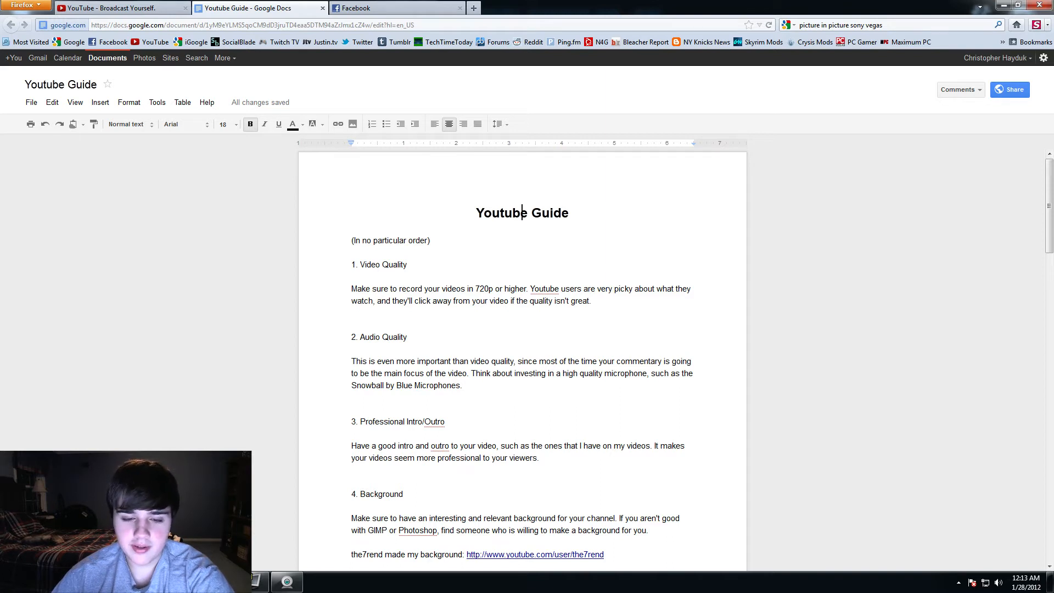
mouse_move(287, 213)
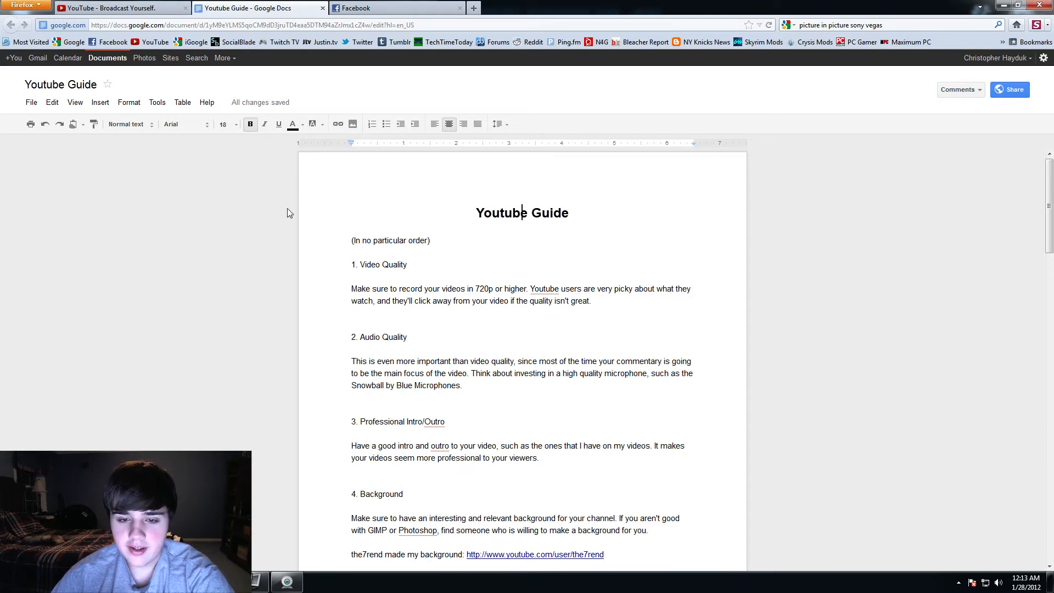
mouse_move(225, 187)
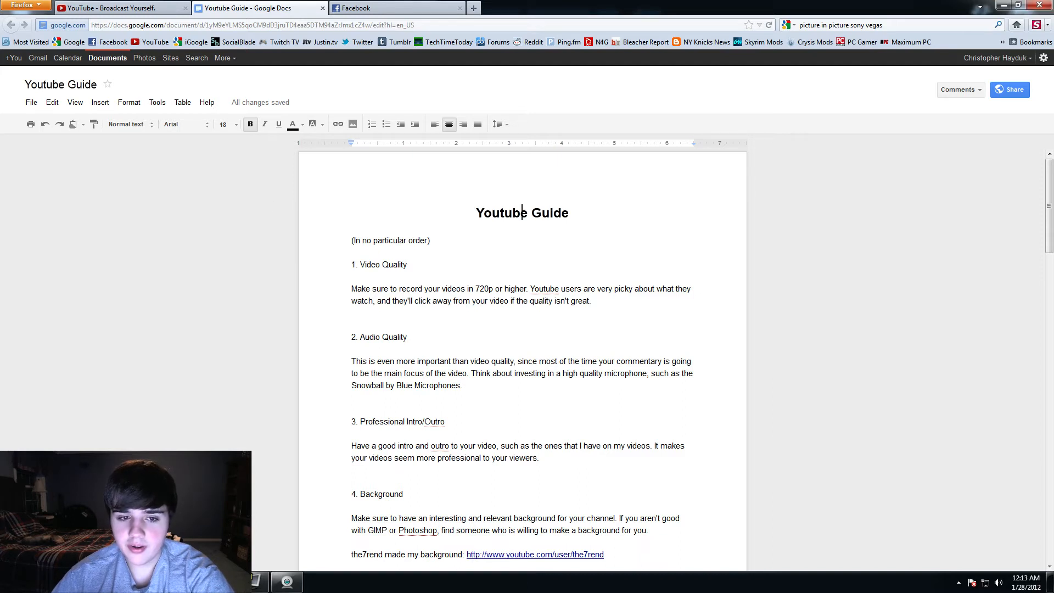
scroll("down", 3)
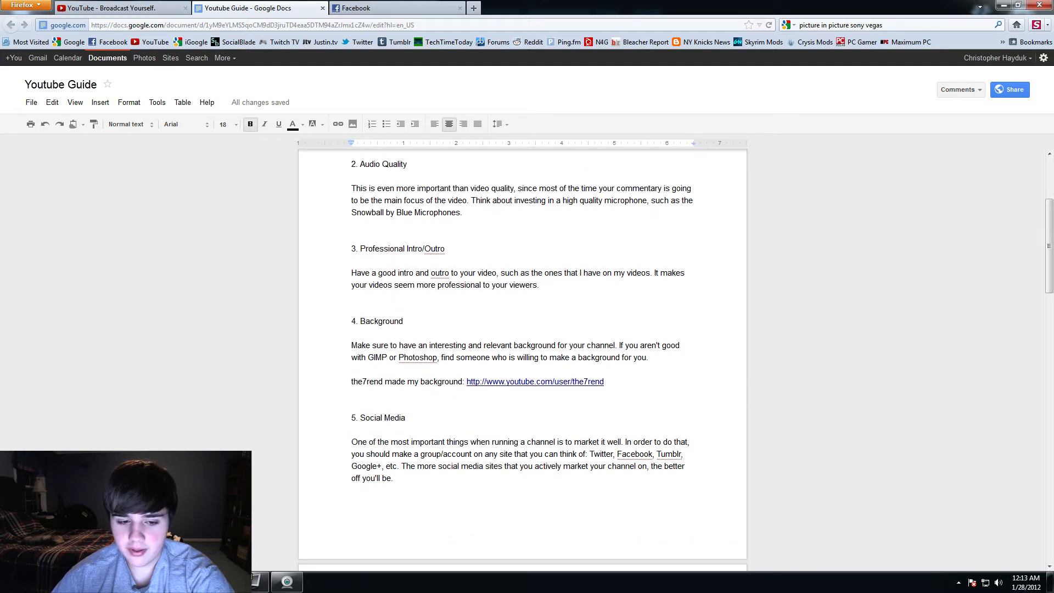
scroll("down", 3)
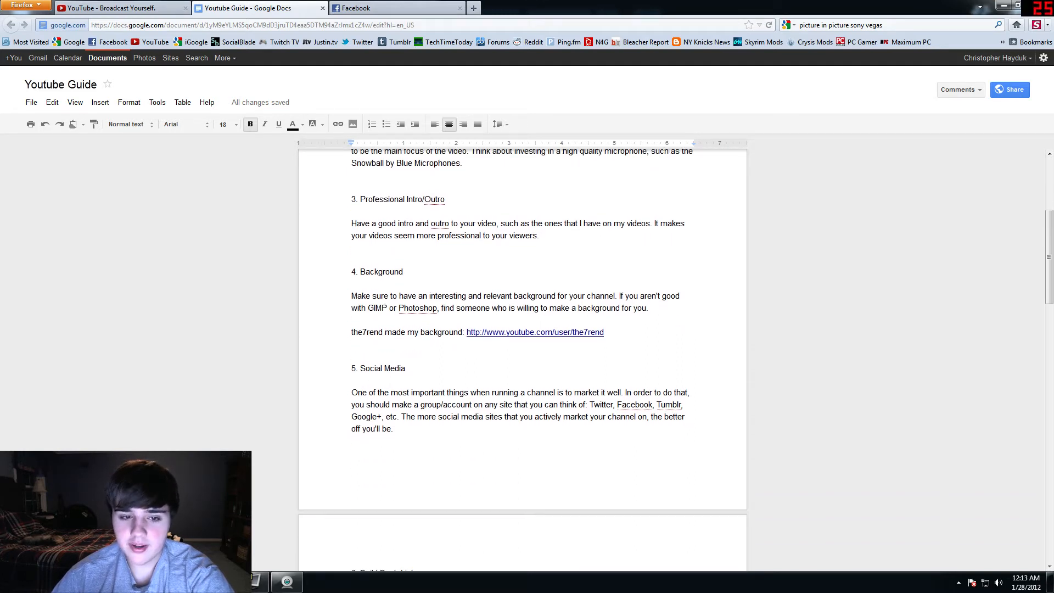
scroll("down", 3)
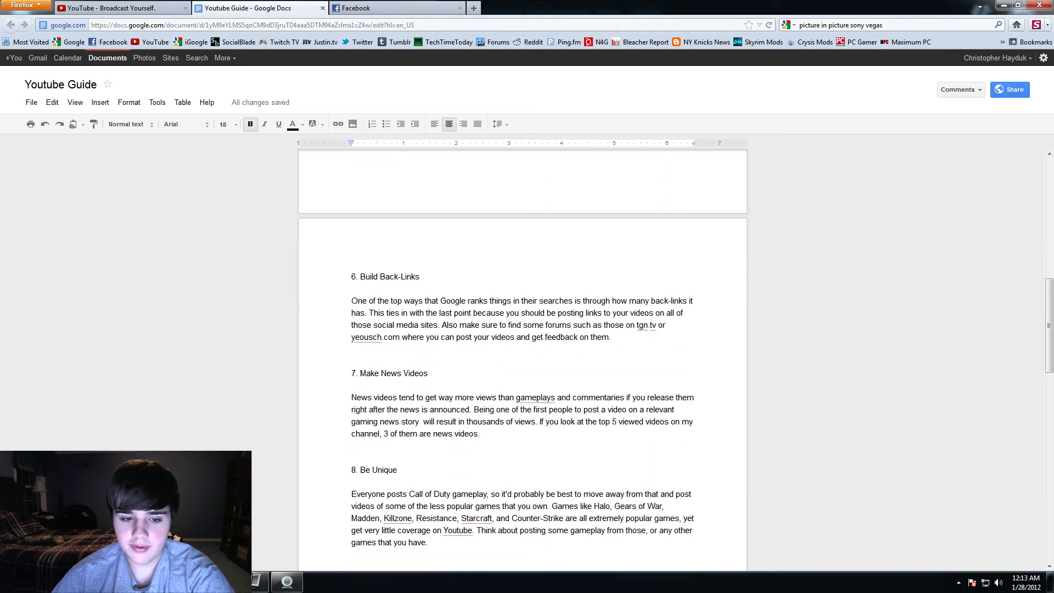